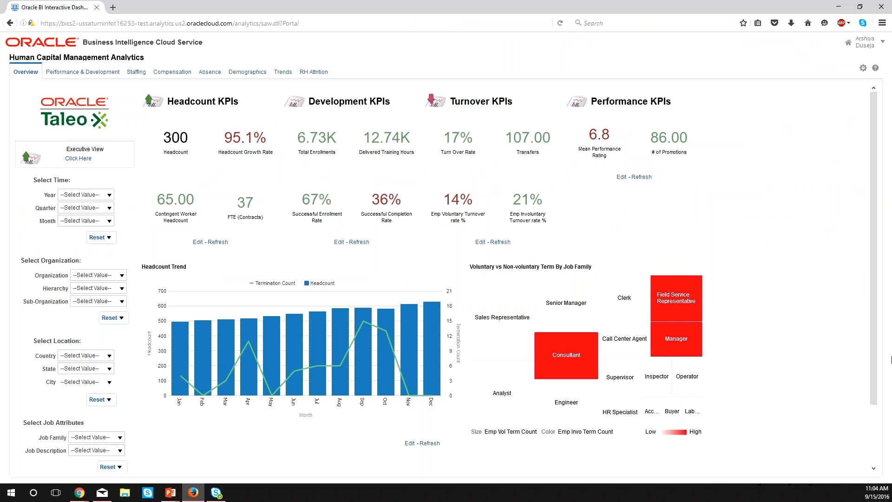
mouse_move(885, 362)
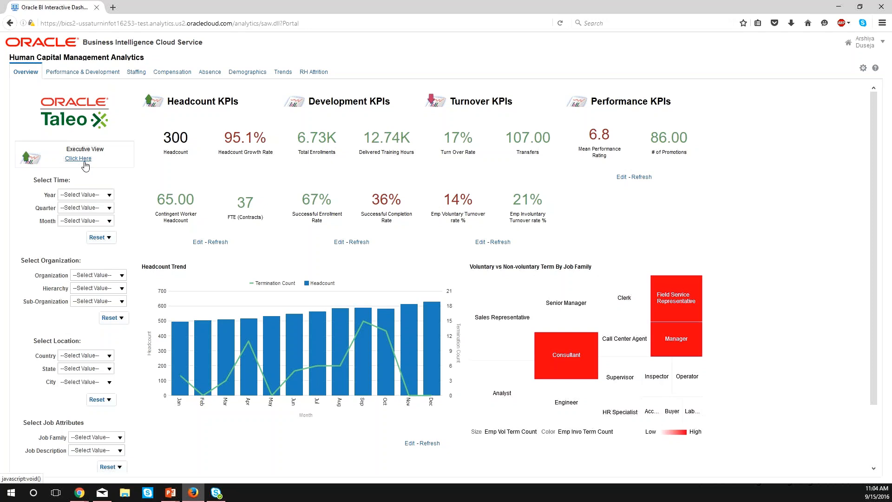
Launch the HCM Financial Cost Mashup VA project from the Executive View link.
click(78, 158)
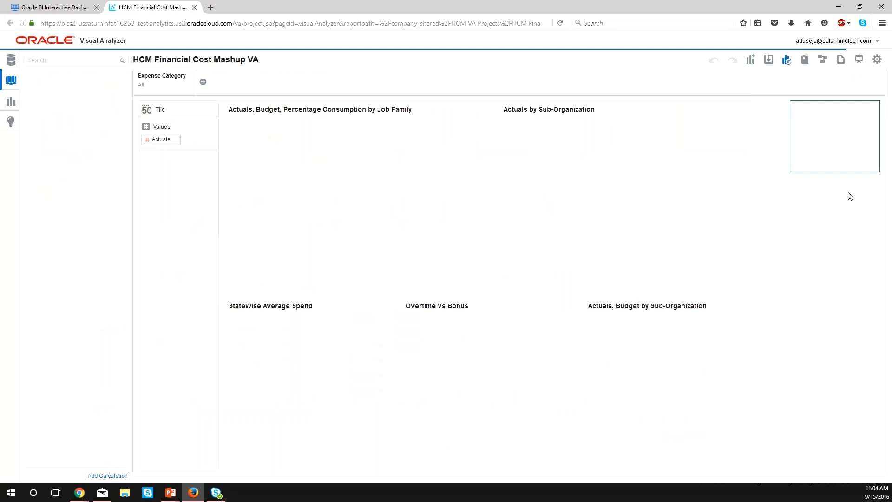
Drill the Professional job family to Job Description, then go back to the HCM dashboard tab.
click(10, 80)
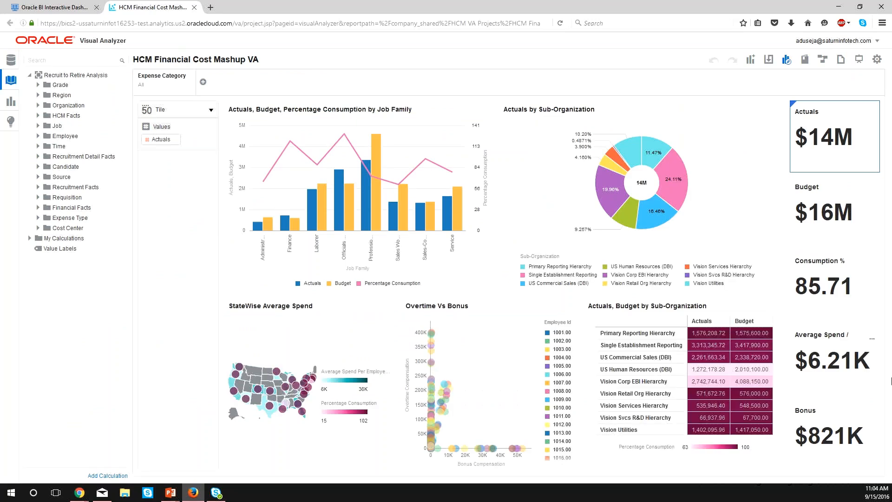
mouse_move(524, 196)
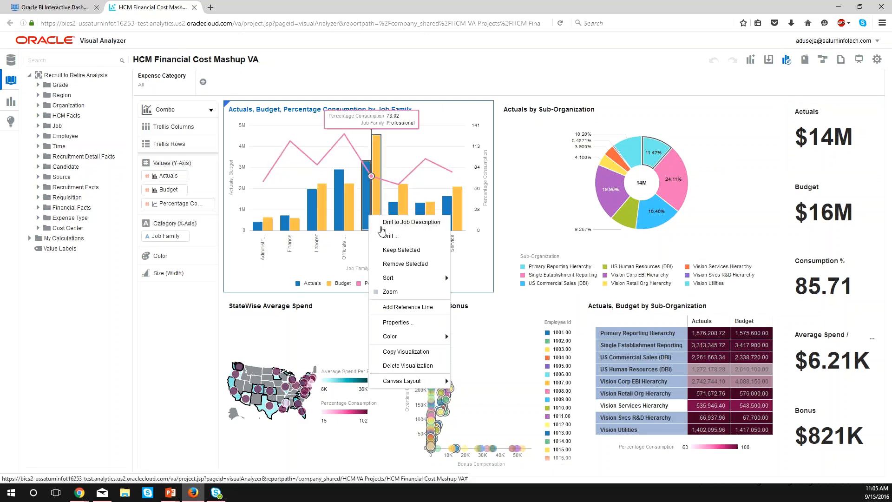
mouse_move(305, 226)
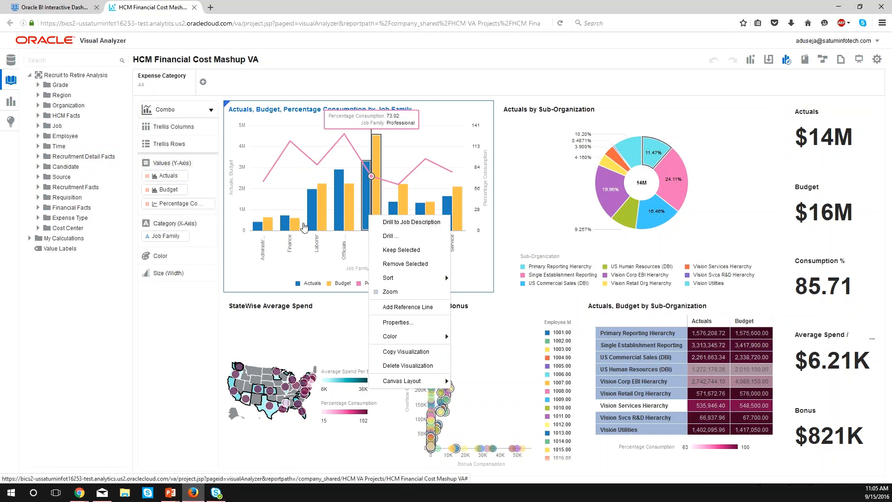
click(411, 223)
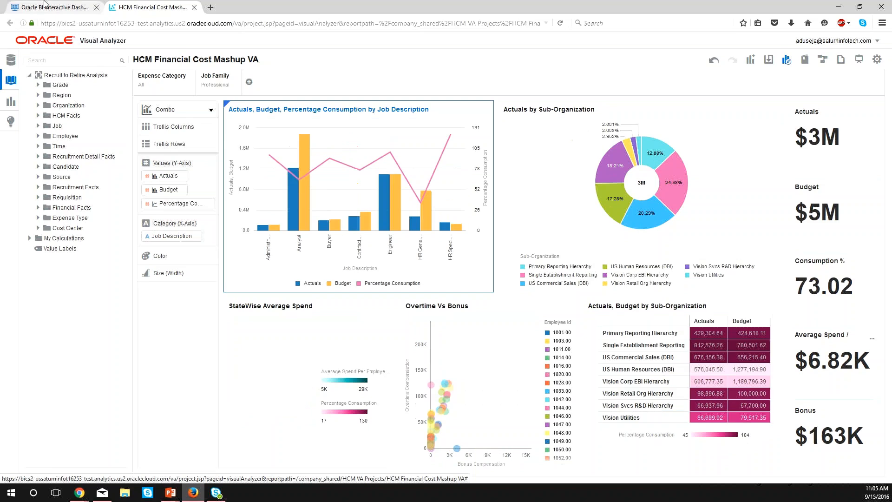
click(51, 6)
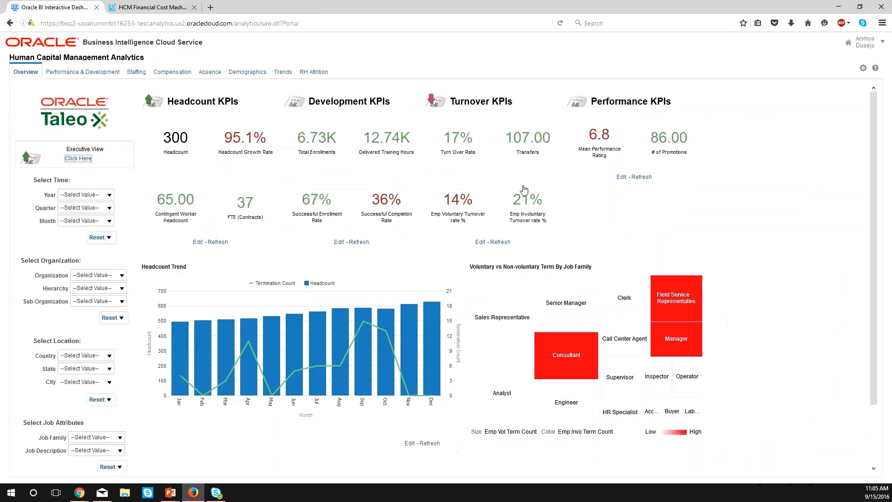
mouse_move(113, 212)
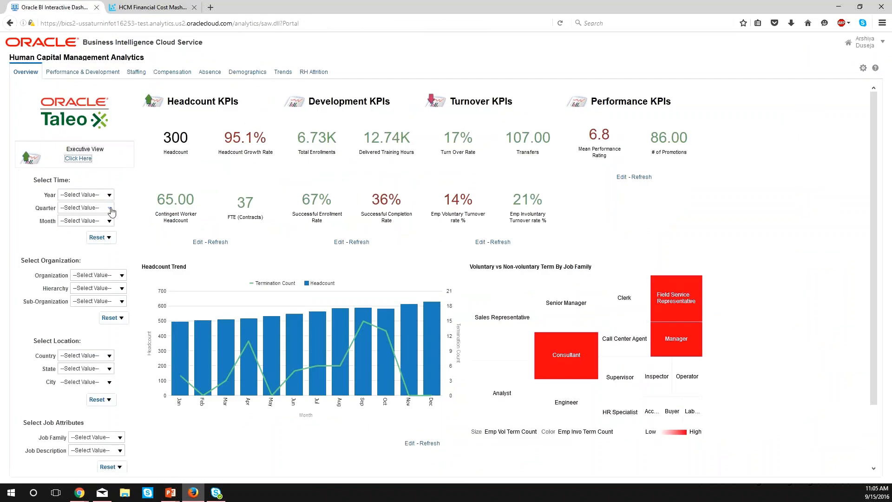
click(110, 194)
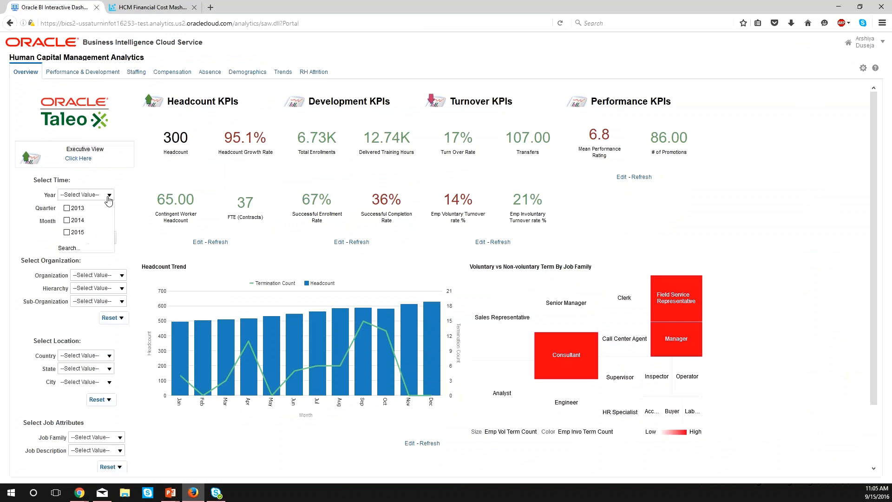
click(121, 275)
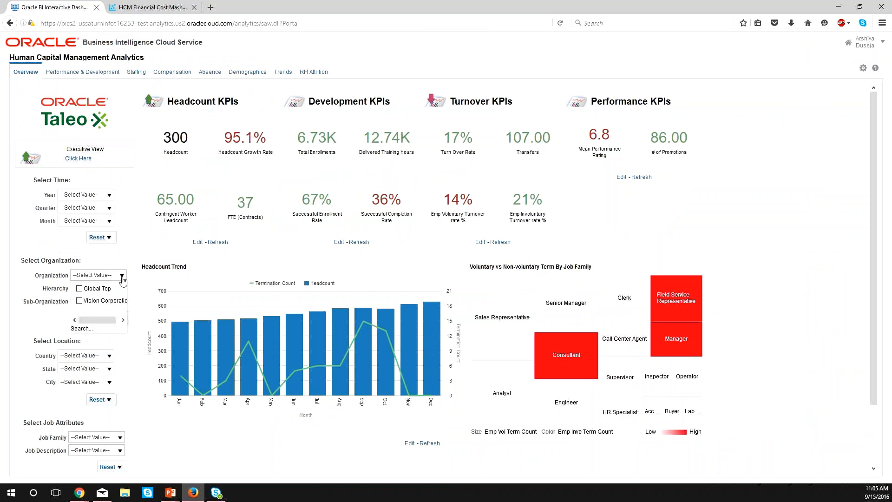
click(108, 355)
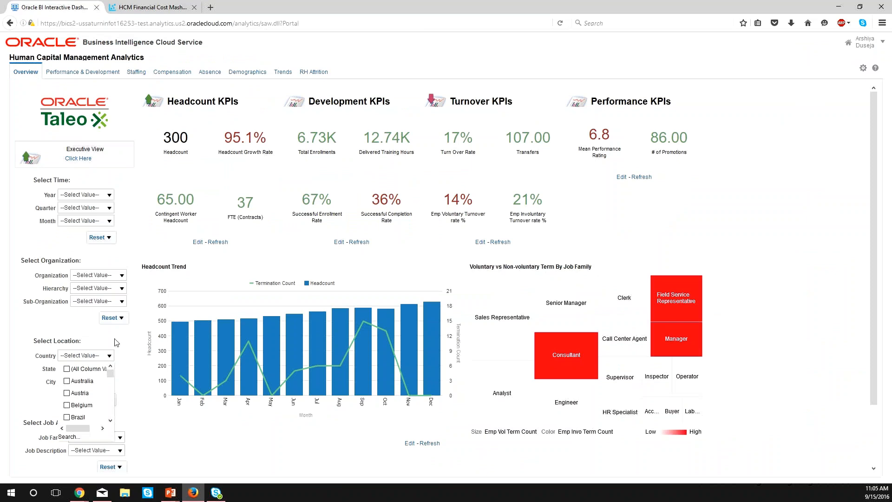
mouse_move(481, 179)
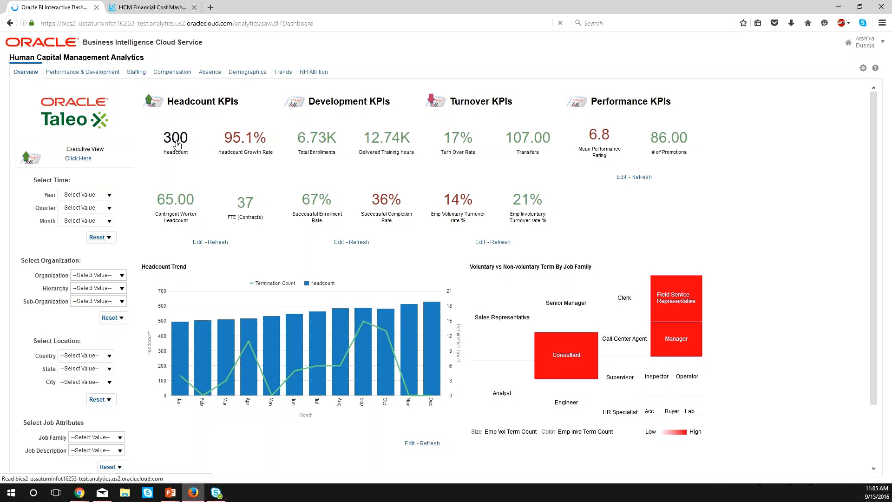
Drill Headcount into Vision Corporation demographics, show Staffing, then launch Attrition Prediction.
click(135, 71)
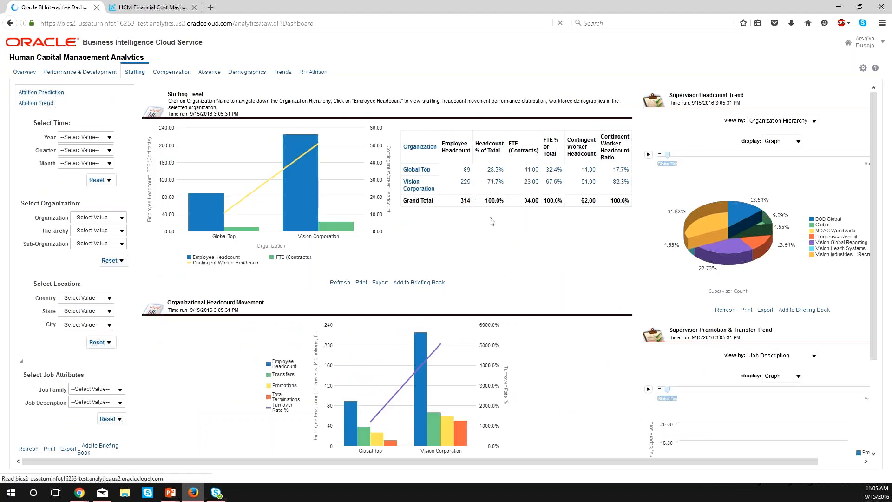
click(245, 72)
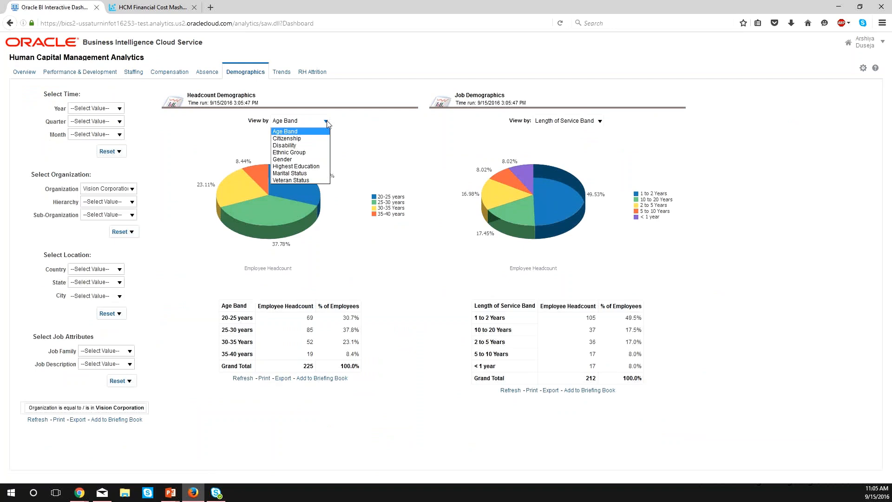
mouse_move(283, 159)
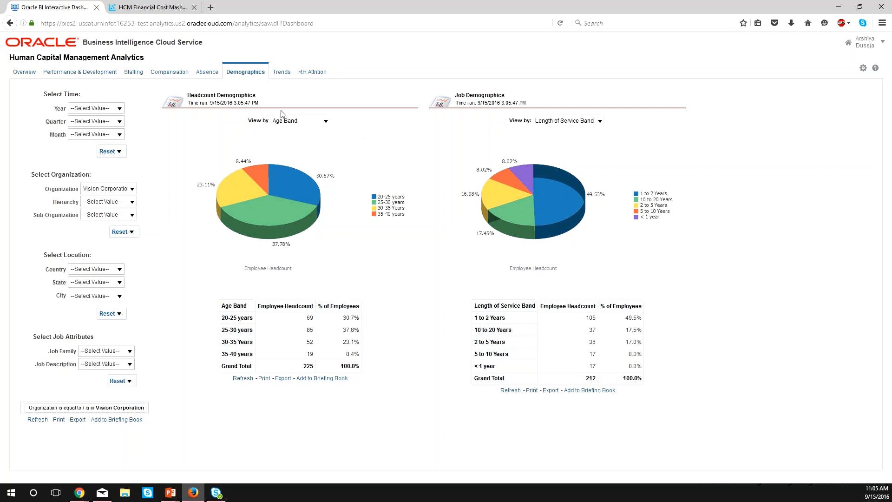
mouse_move(133, 71)
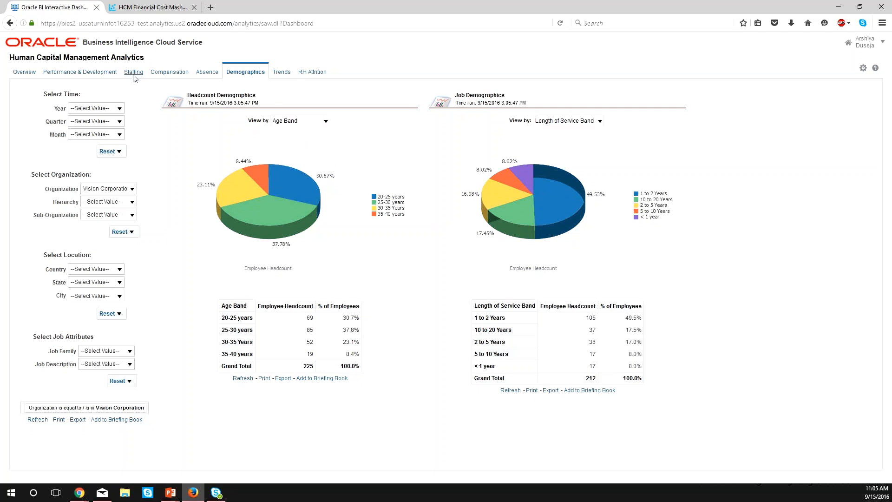
click(134, 71)
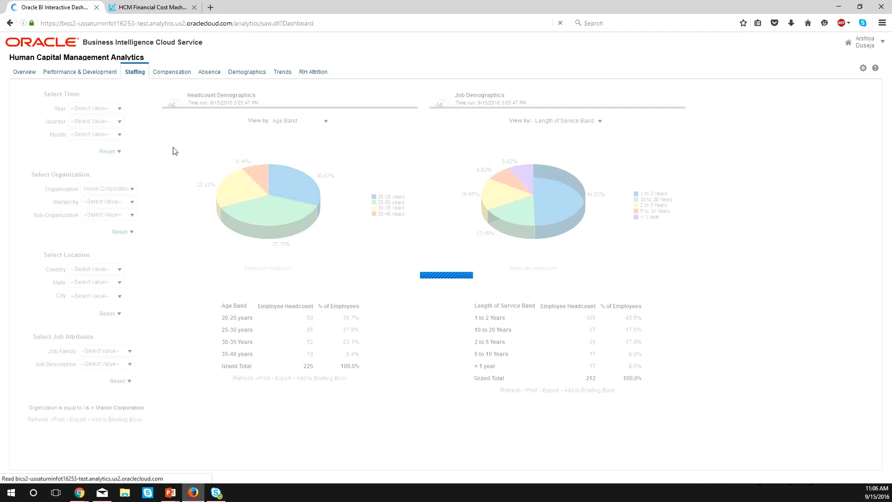
mouse_move(173, 152)
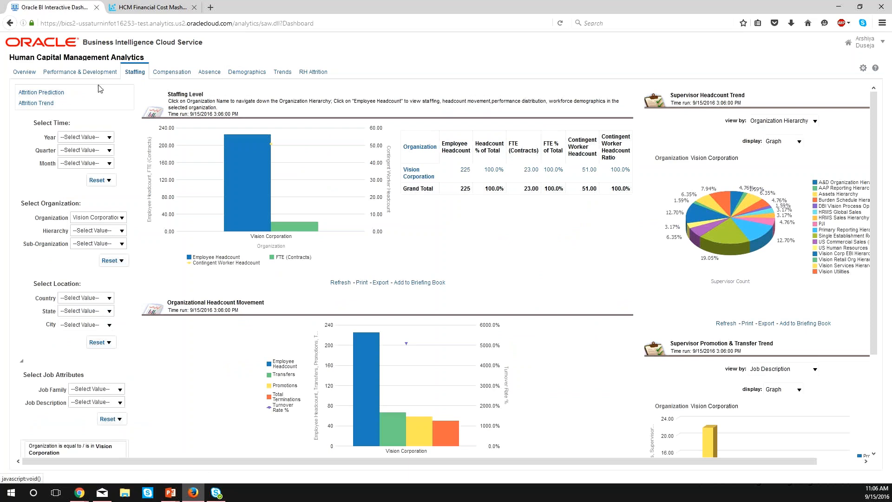
click(40, 92)
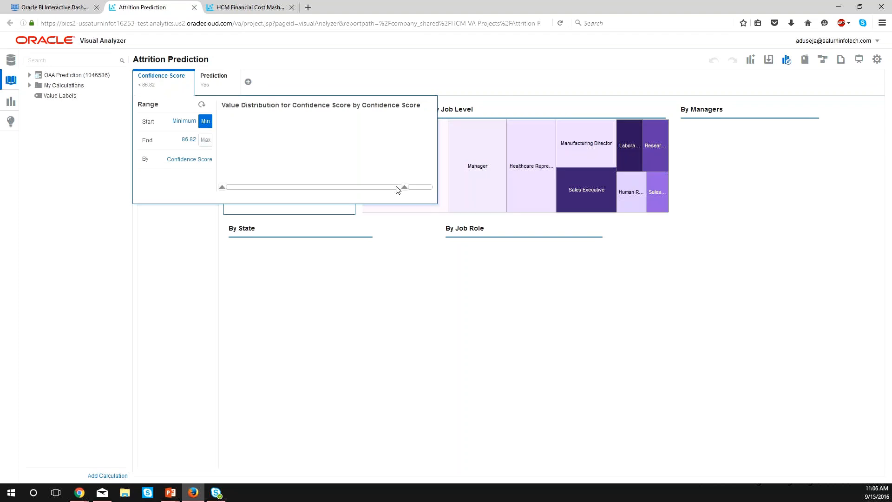
Lower the upper limit of the Confidence Score range filter.
click(30, 74)
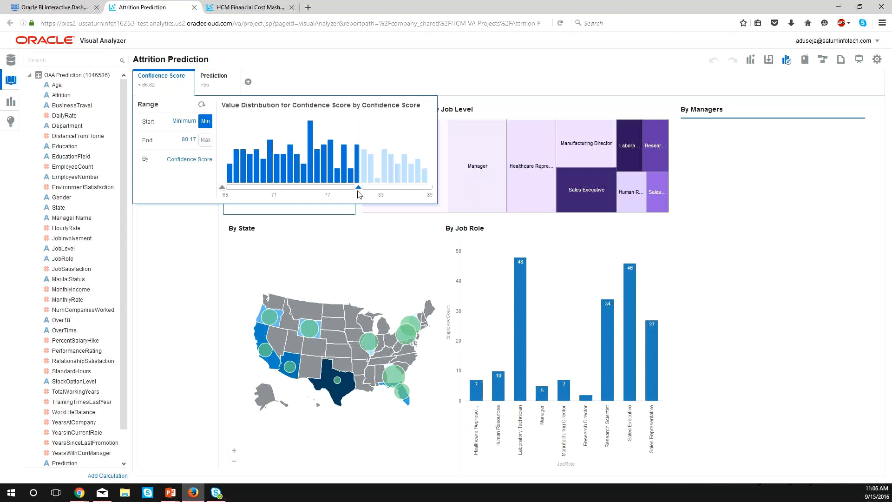
drag(358, 187, 354, 188)
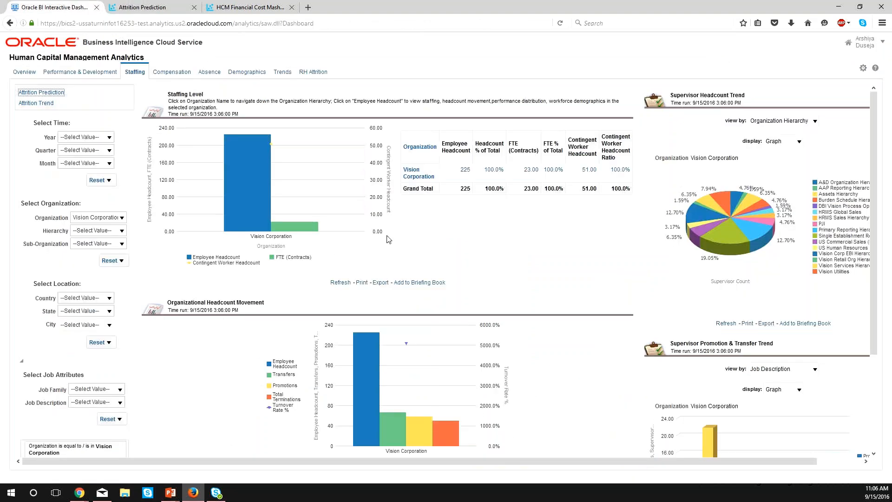
mouse_move(546, 272)
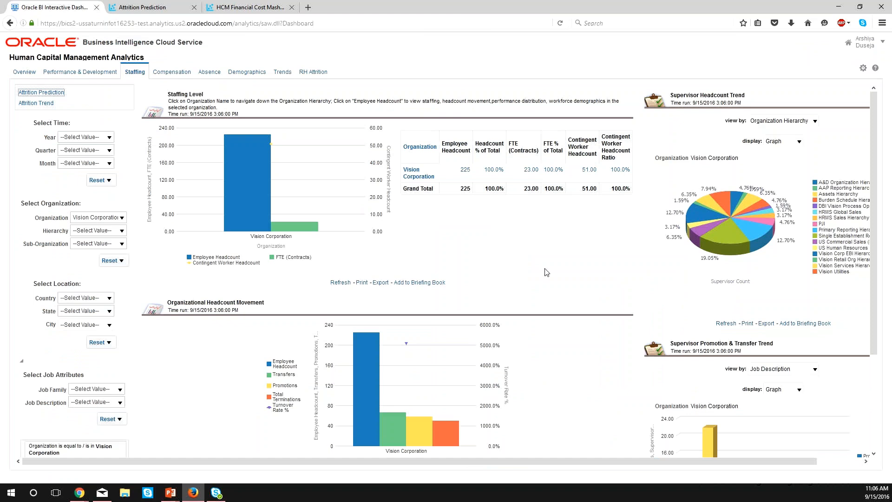
Display Supervisor Promotion & Transfer Trend as a Pivot Table, then switch to Attrition Analysis.
click(800, 330)
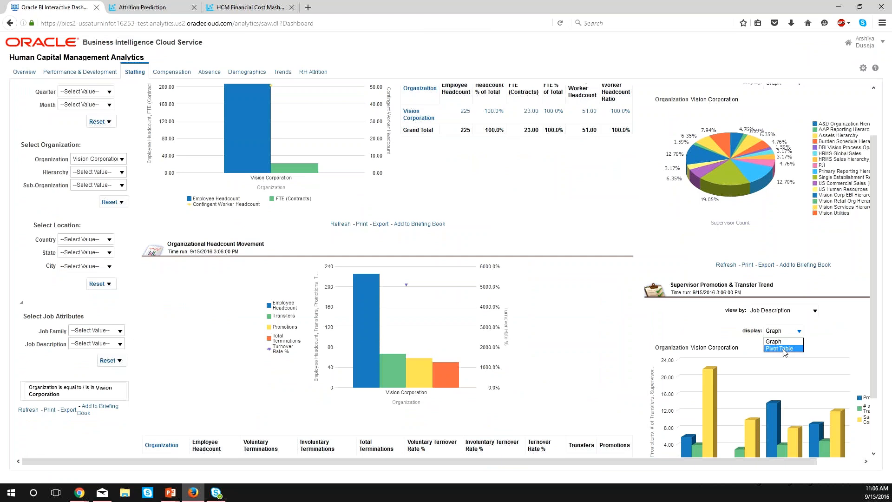
click(783, 348)
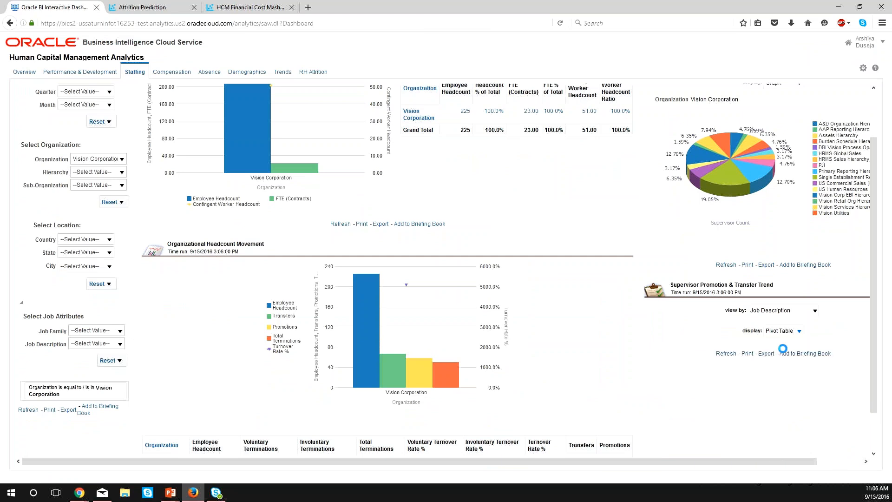
click(379, 224)
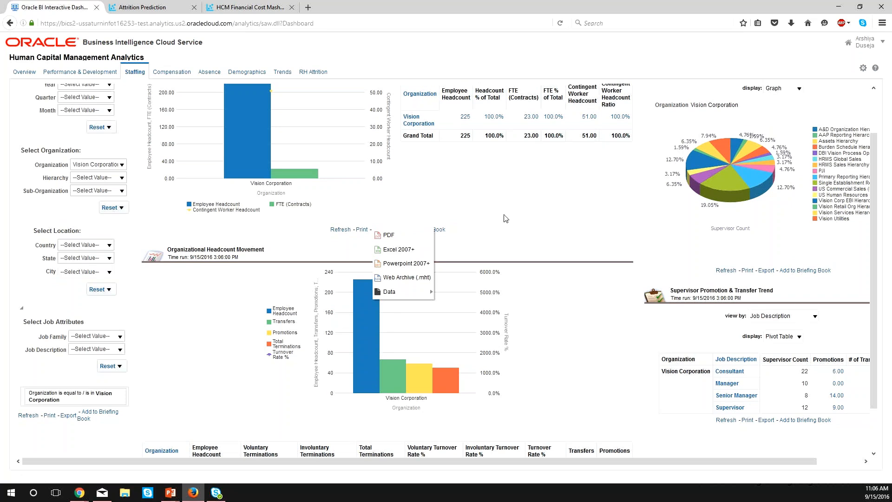
click(148, 6)
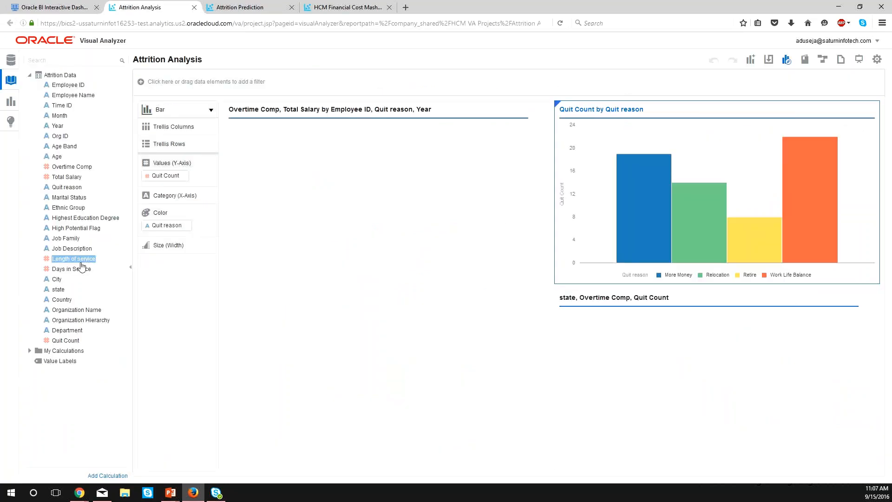
Add a Length of service chart broken down by Department and bring up its sort options.
click(65, 341)
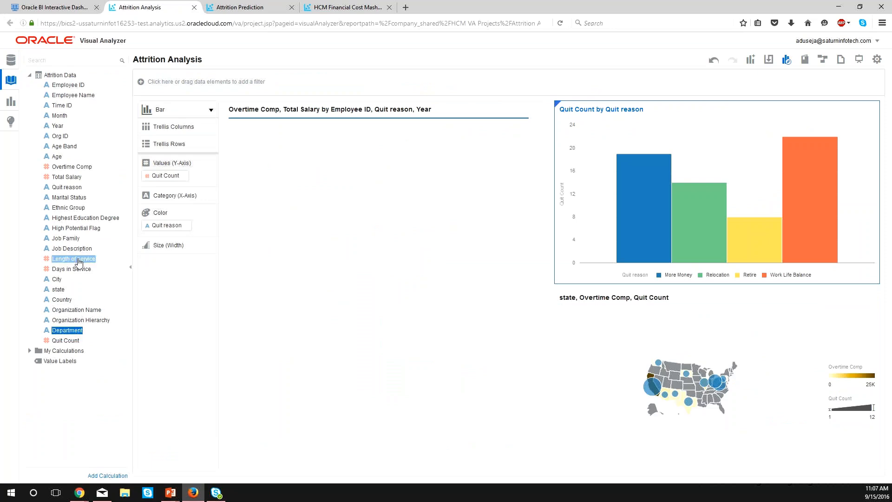
mouse_move(72, 260)
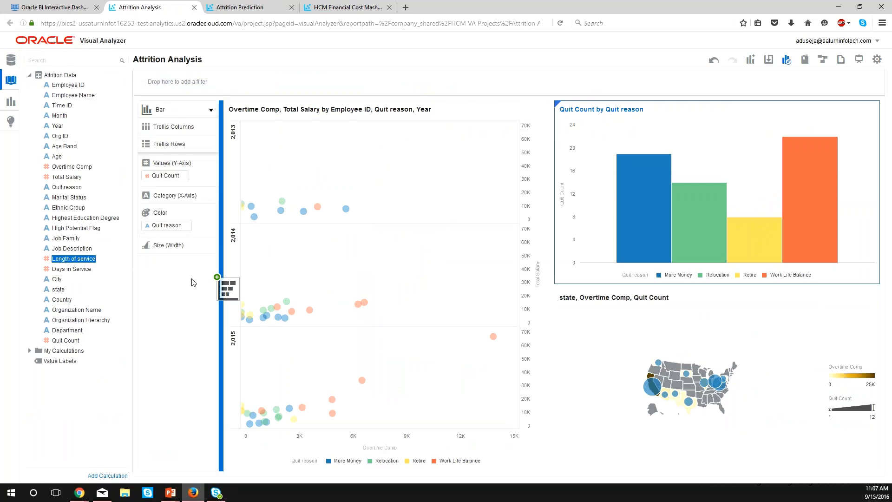
click(227, 287)
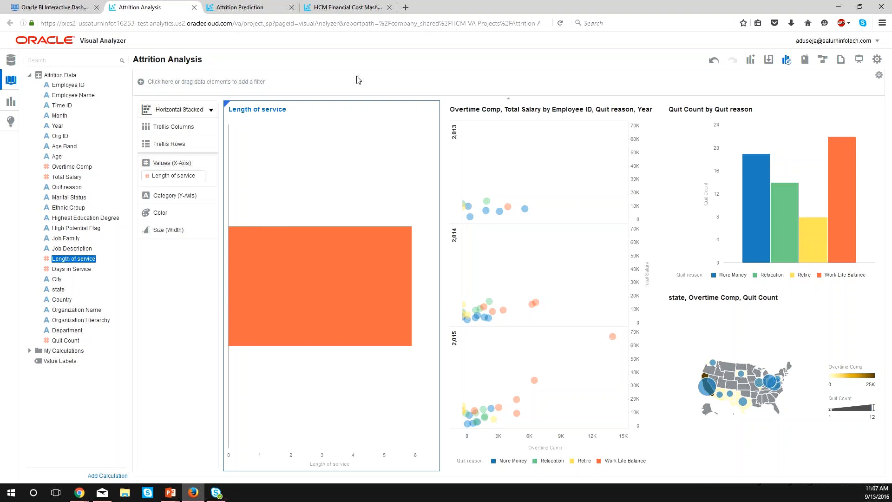
click(67, 330)
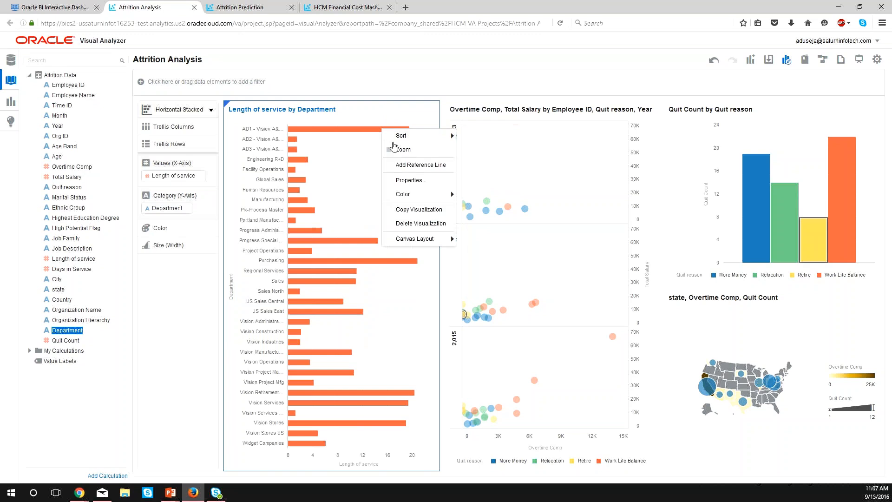
click(402, 136)
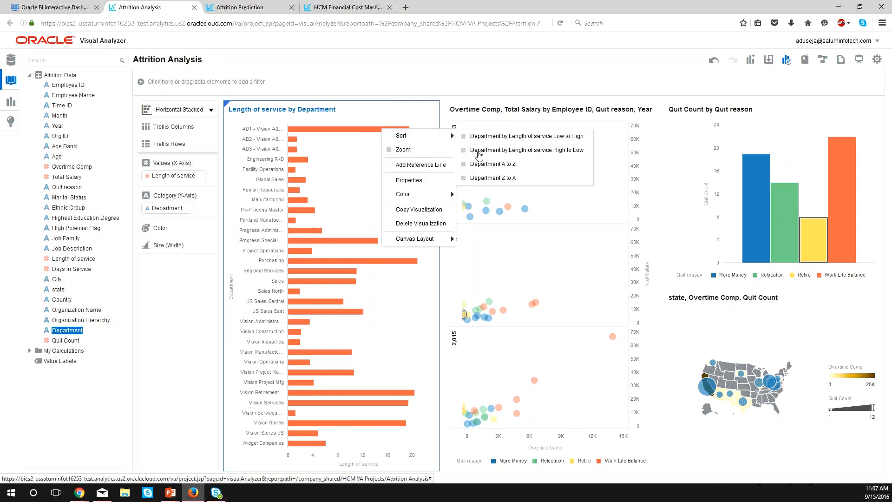
mouse_move(792, 173)
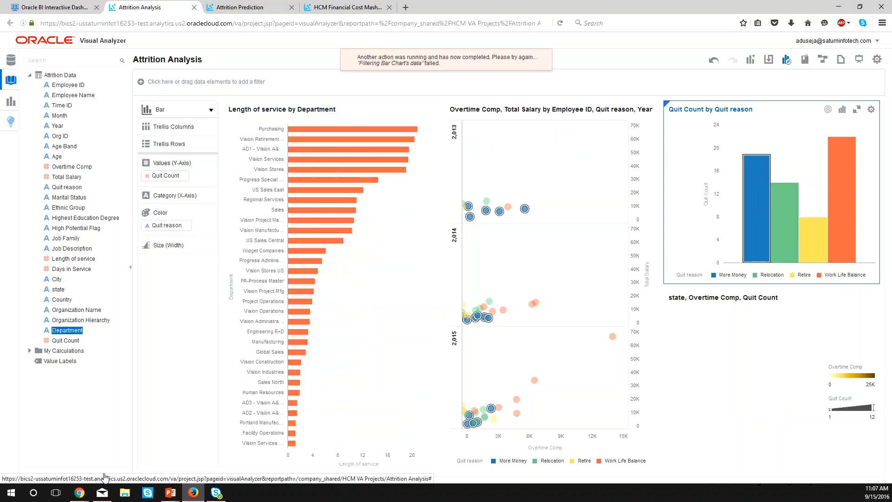
mouse_move(135, 453)
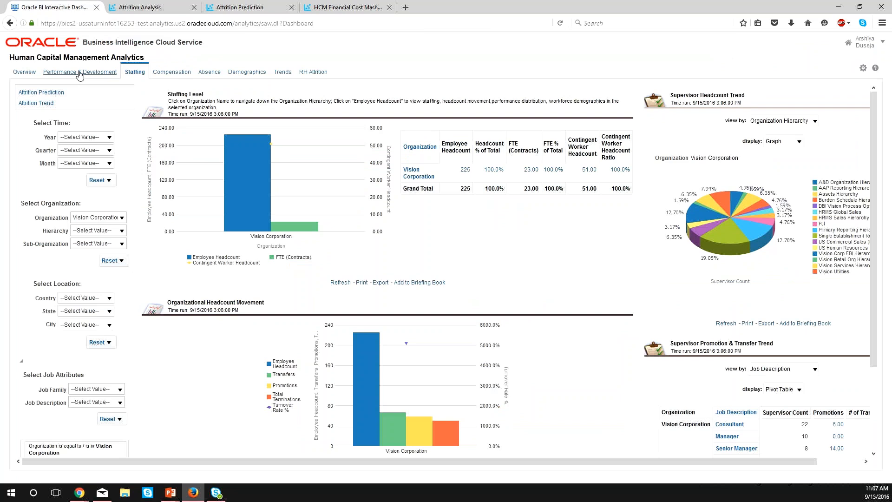
On Performance & Development, display Enrollments and Completion Trend as a Table.
click(81, 71)
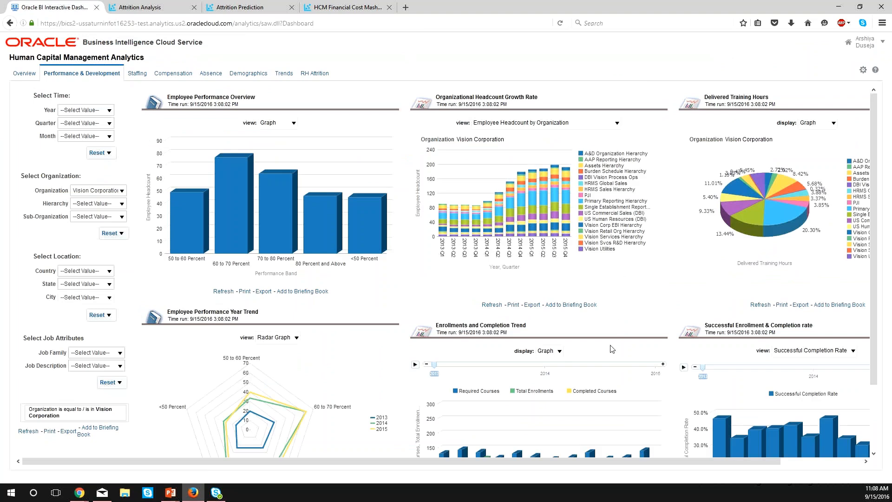
click(557, 351)
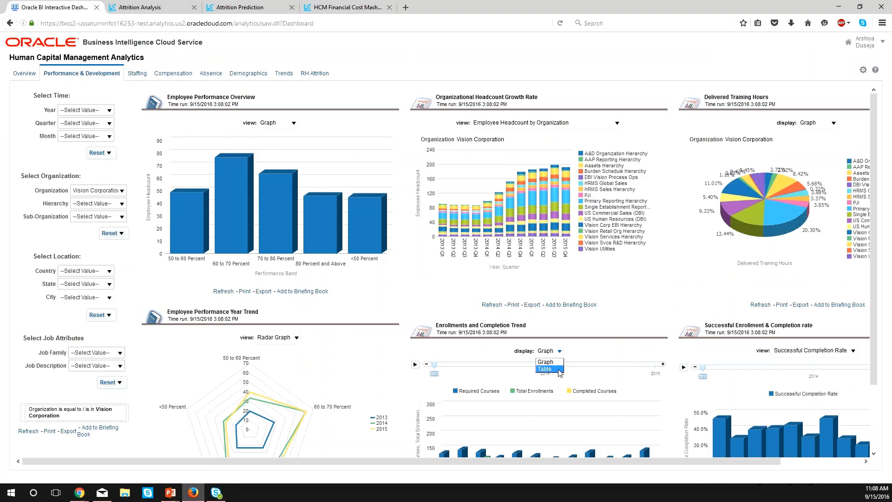
click(544, 369)
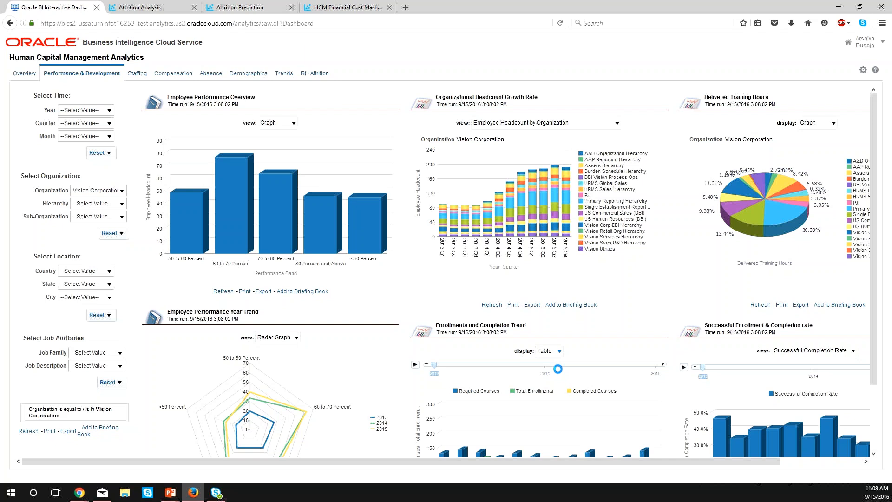
click(617, 122)
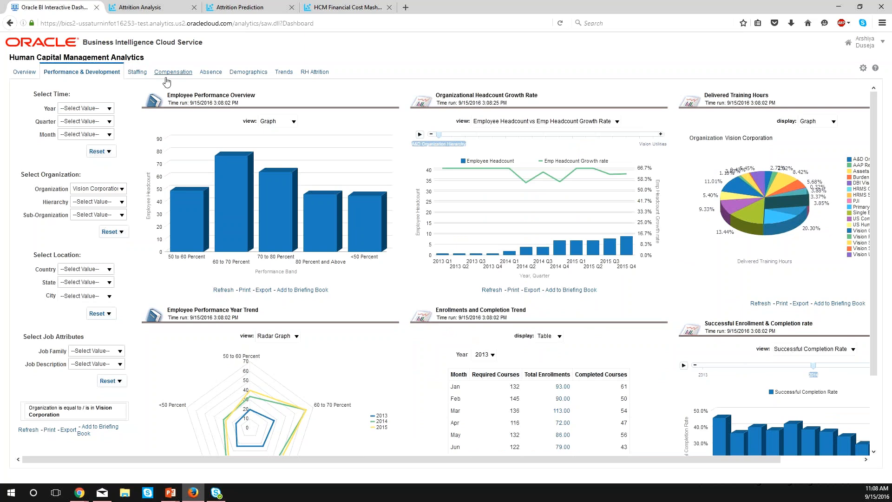
On the Compensation page, display Average Annual Compensation by Job as a Table.
click(173, 71)
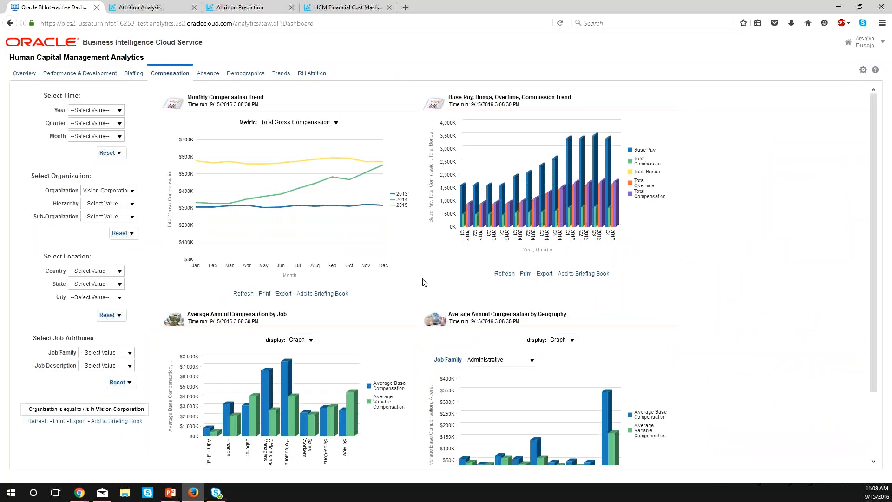
mouse_move(739, 315)
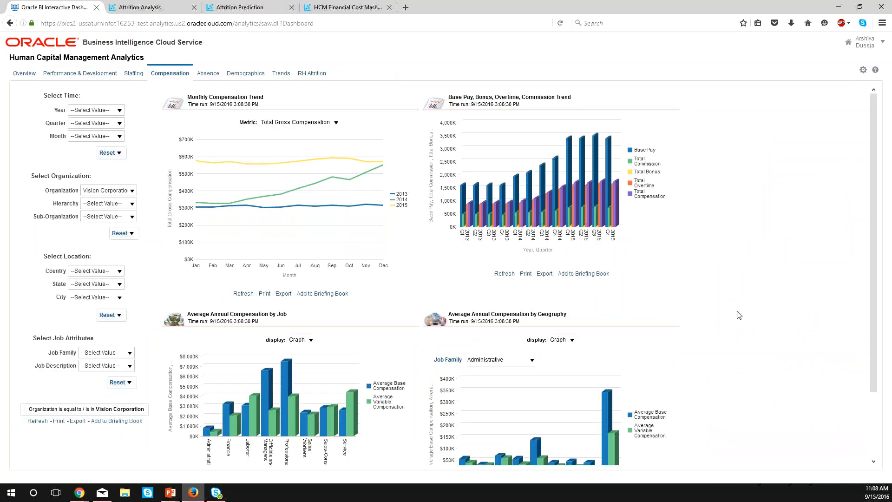
scroll(down, 3)
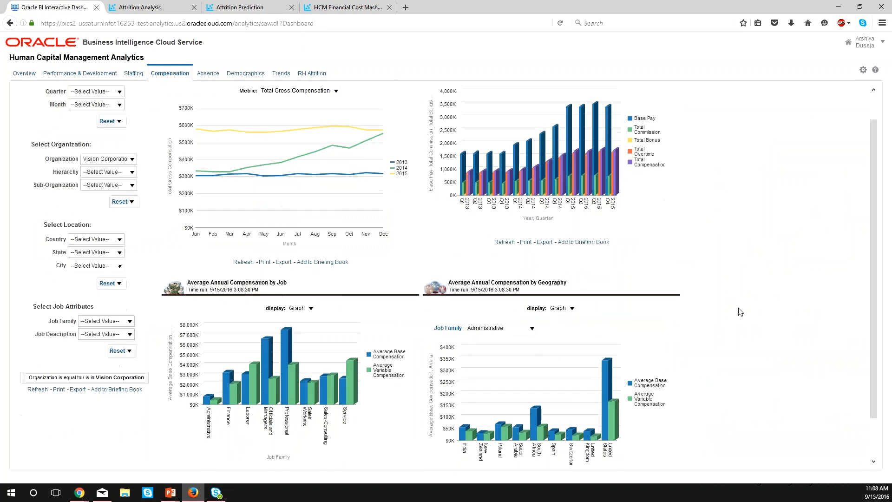
scroll(down, 3)
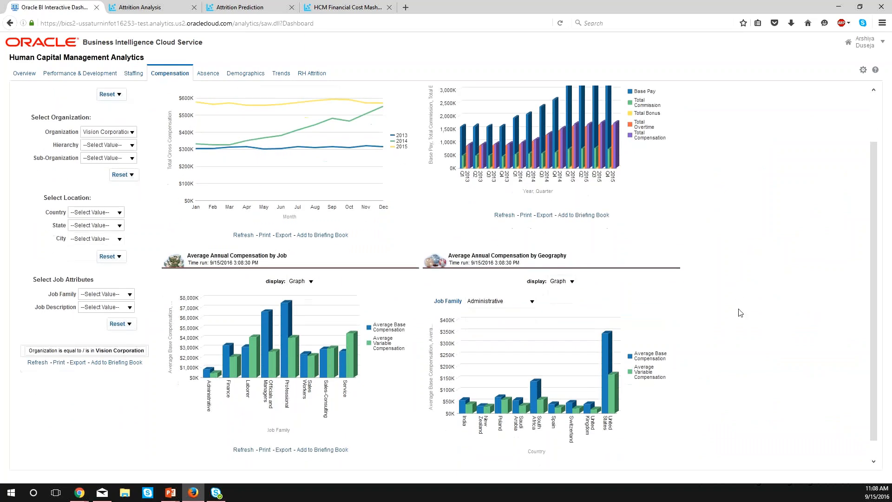
scroll(down, 3)
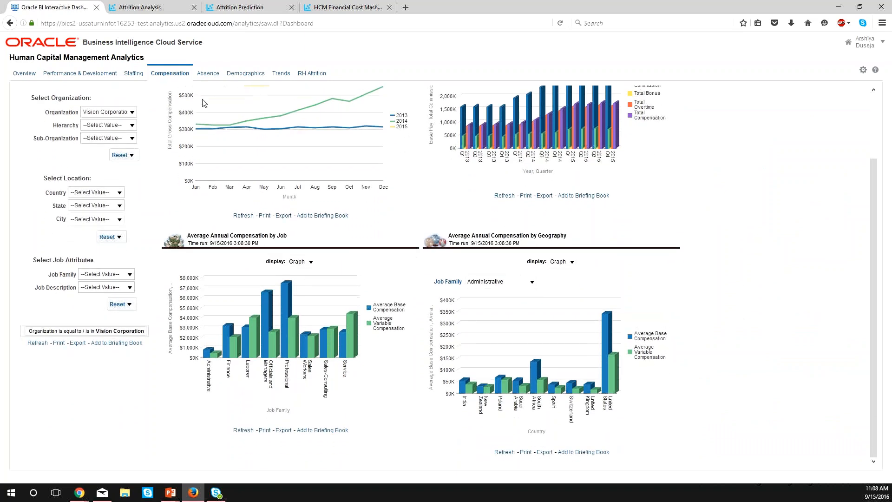
click(309, 262)
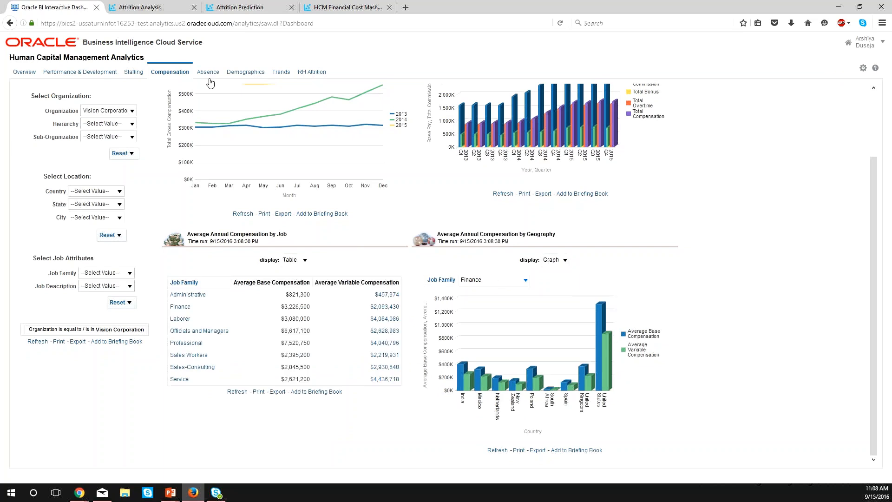
Visit the Absence page, then land on the Trends dashboard page.
click(207, 72)
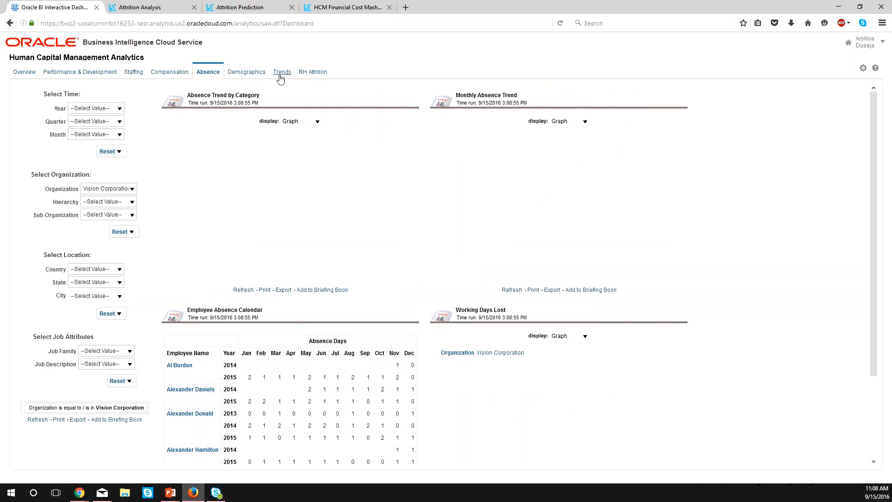
click(281, 72)
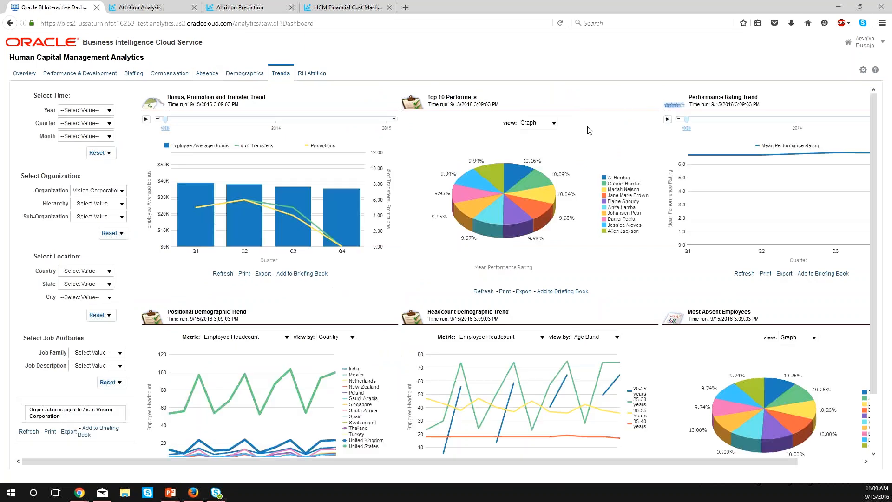